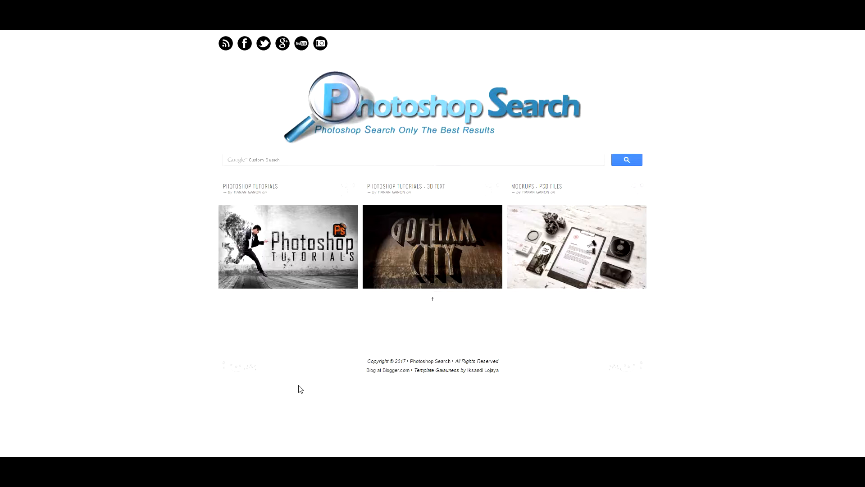
mouse_move(297, 387)
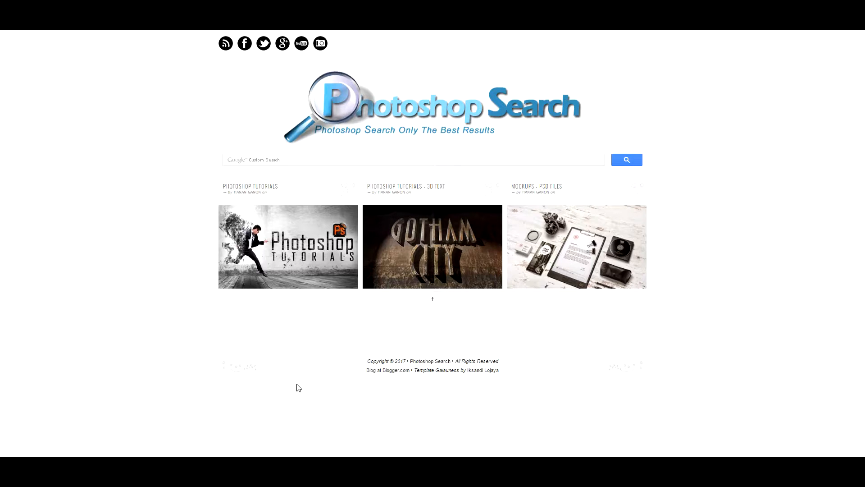
mouse_move(287, 359)
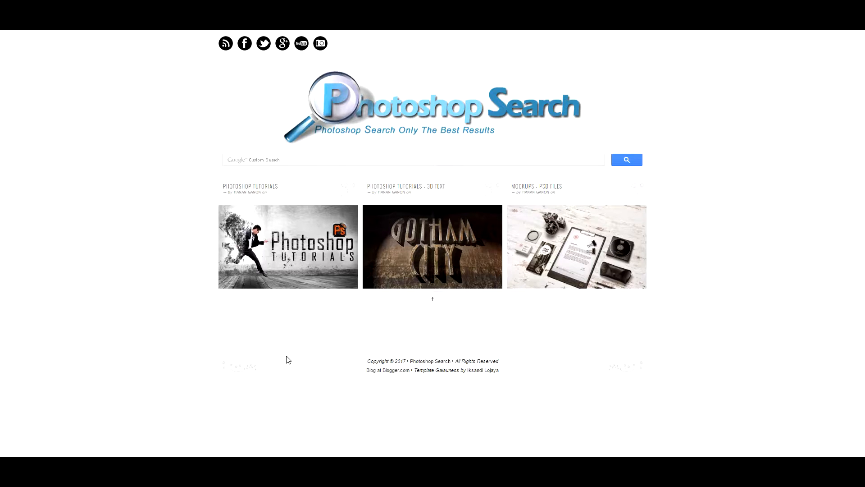
mouse_move(294, 341)
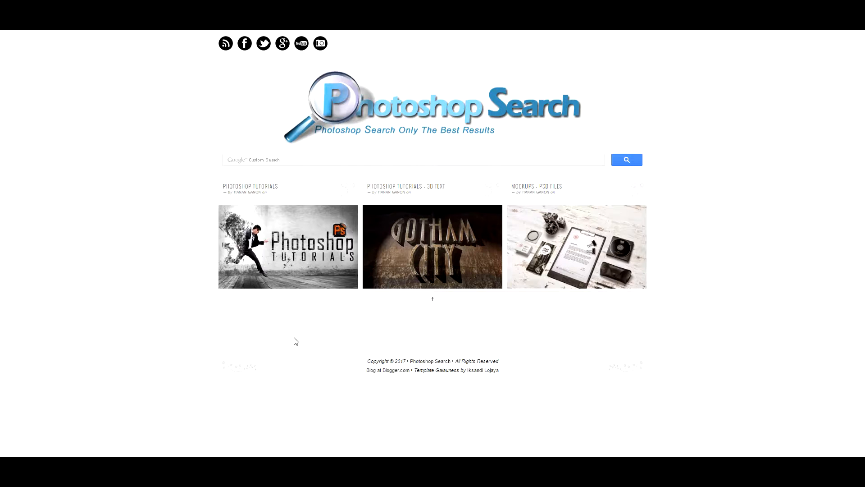
mouse_move(287, 246)
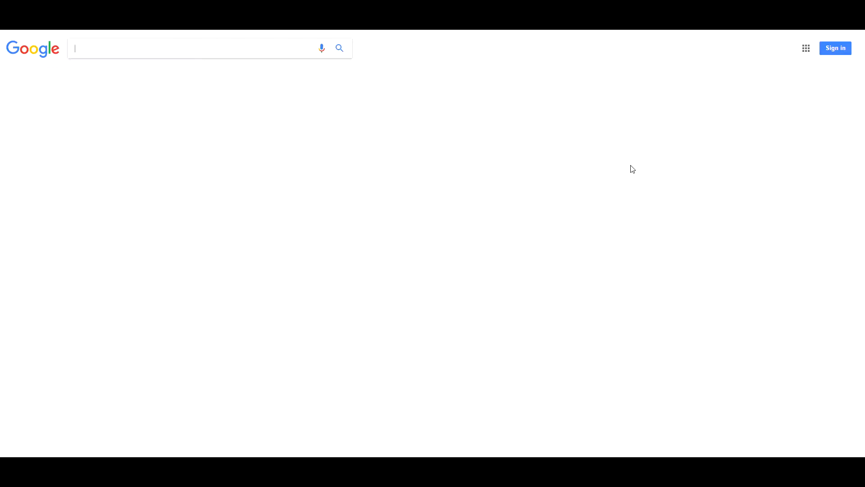
Step: Search Google Images for 'oil', preview the golden liquid oil image, and return home
text(oil)
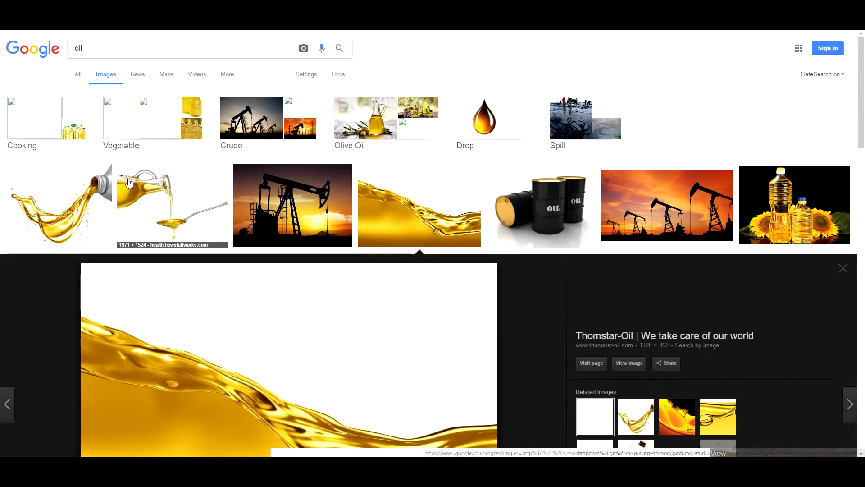
mouse_move(162, 192)
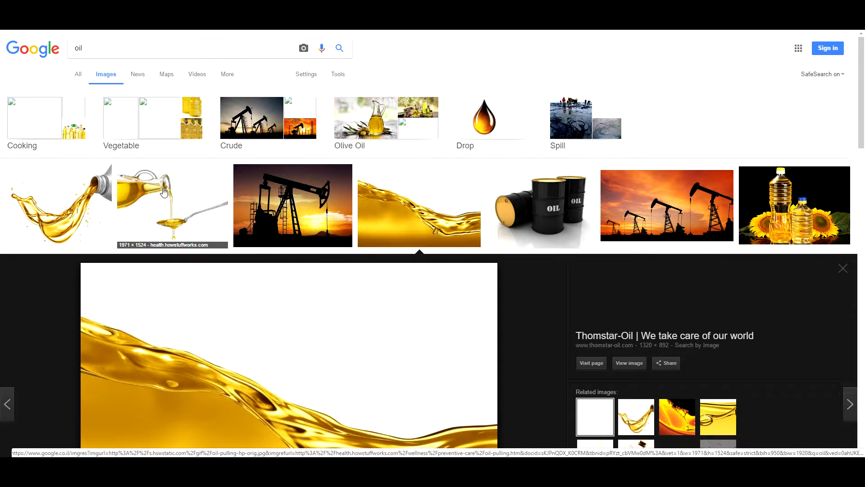
scroll(down, 3)
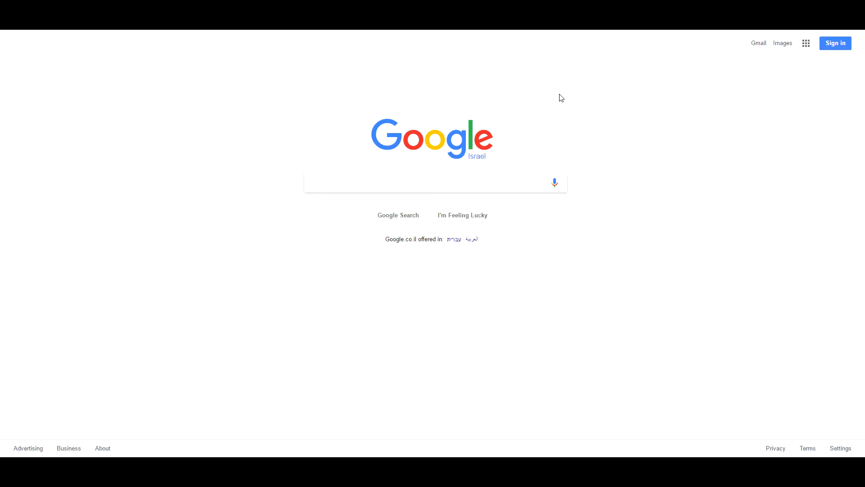
Step: Return to the photoshopsearch.com homepage from Google Search
click(430, 182)
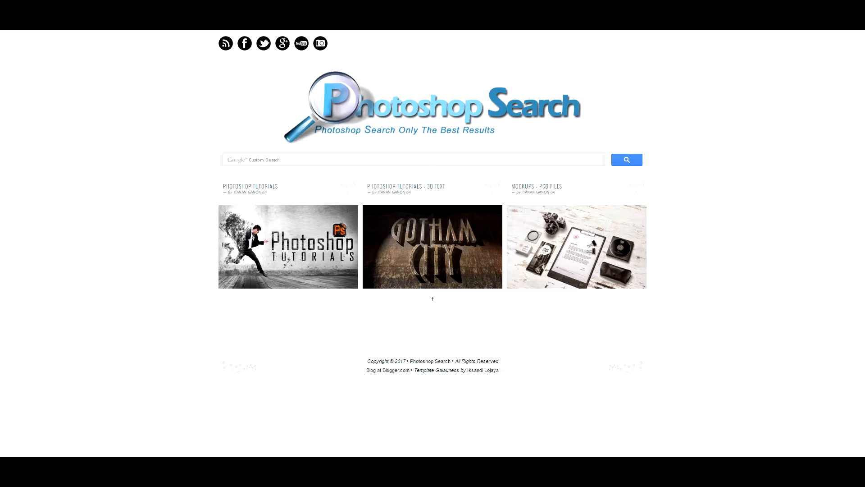
Step: Search the site for 'oli', view the image results, then close them
click(412, 160)
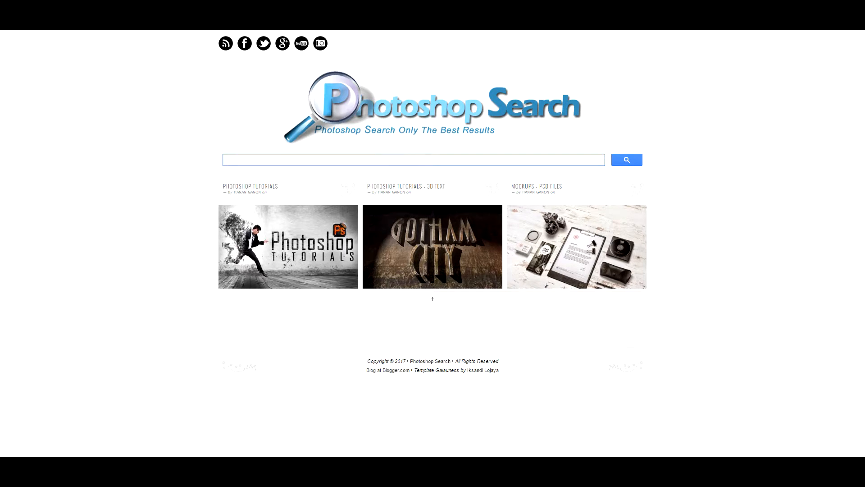
click(356, 160)
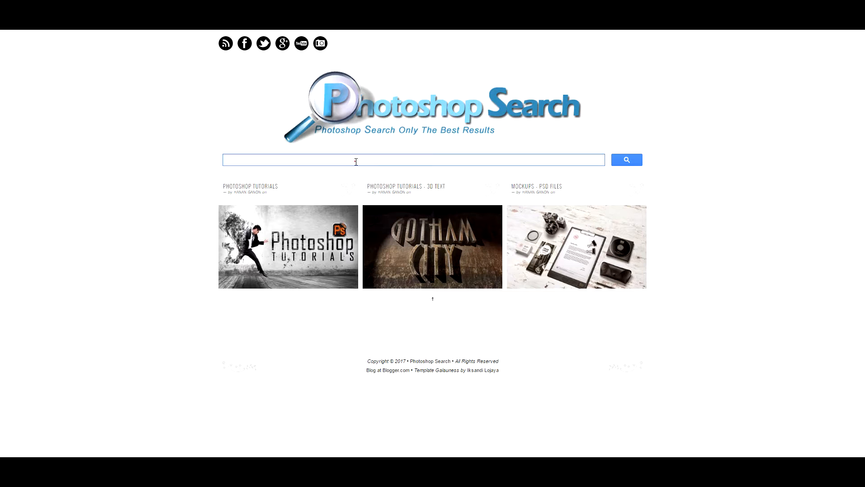
text(oli)
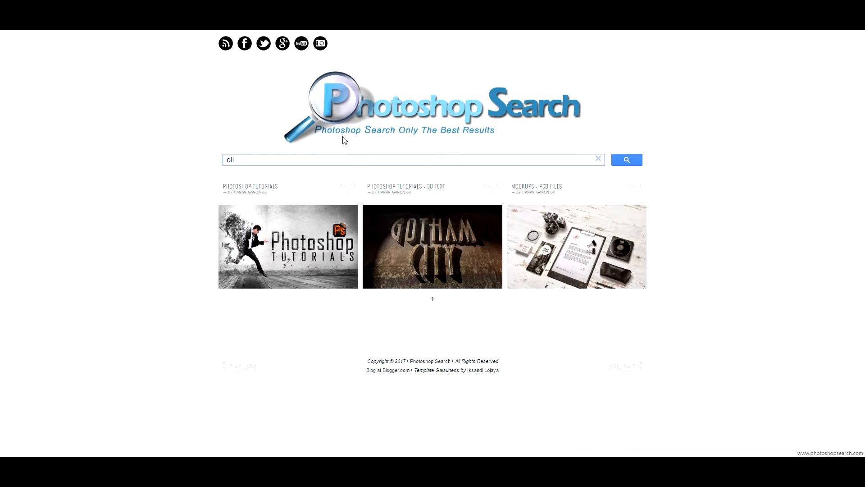
click(627, 159)
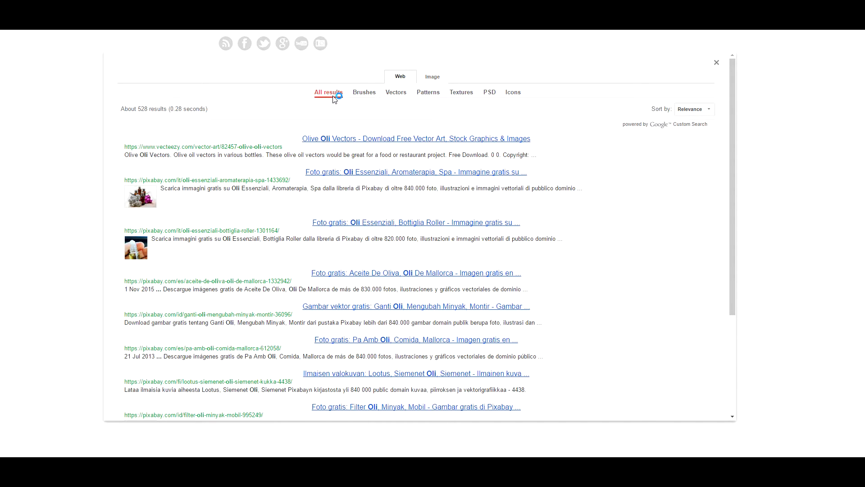
click(432, 76)
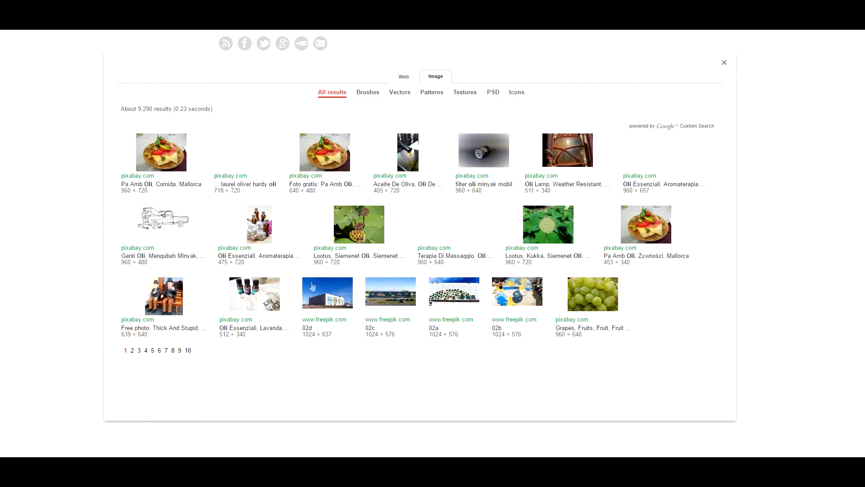
click(723, 62)
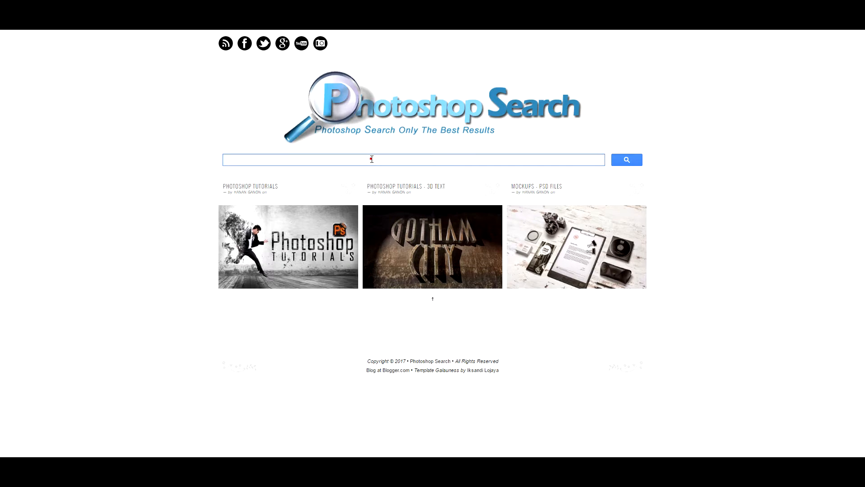
Step: Search the site for 'olive oil' and filter results to Vectors, then PSD
text(olive oil)
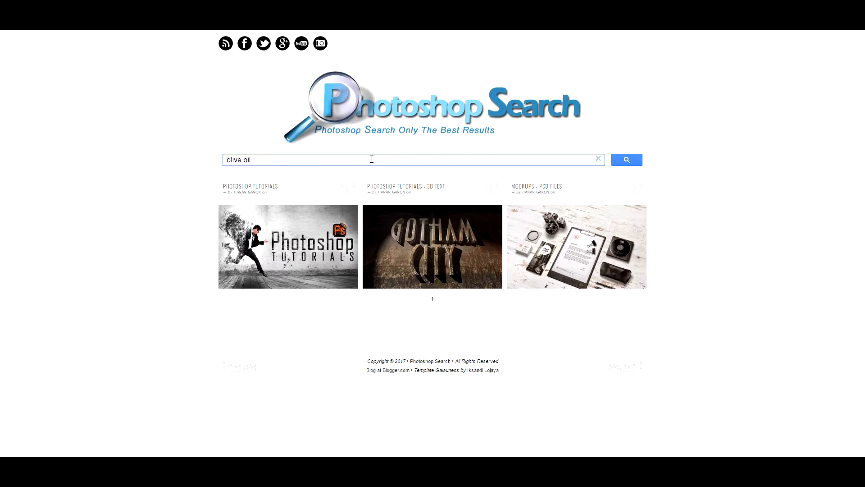
click(627, 159)
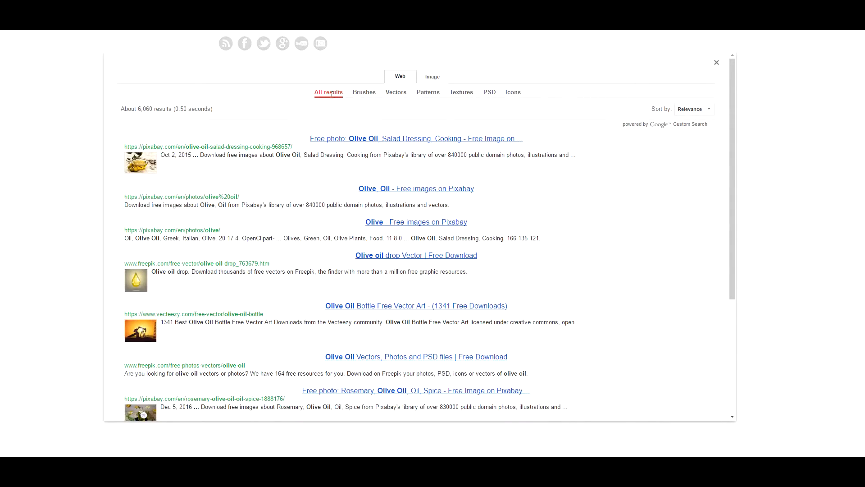
mouse_move(395, 91)
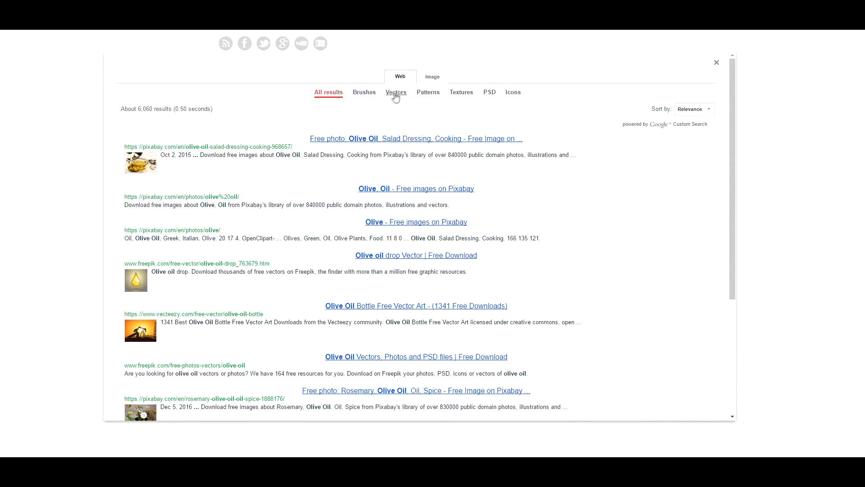
mouse_move(336, 122)
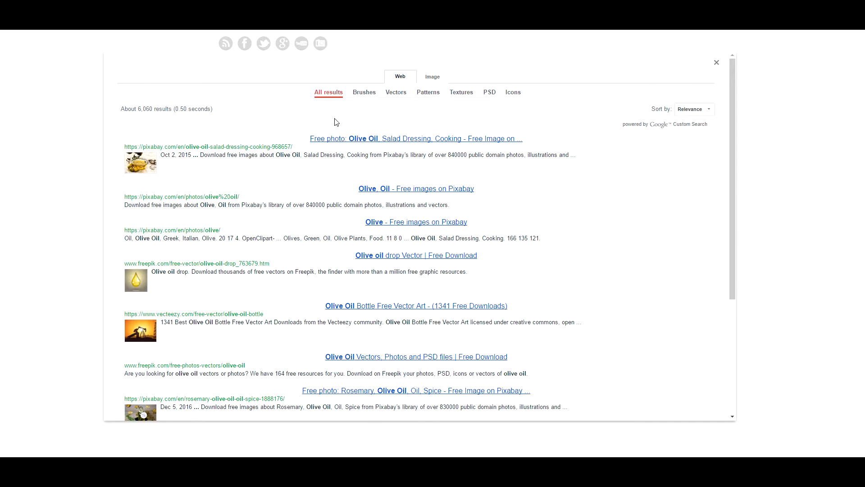
click(395, 92)
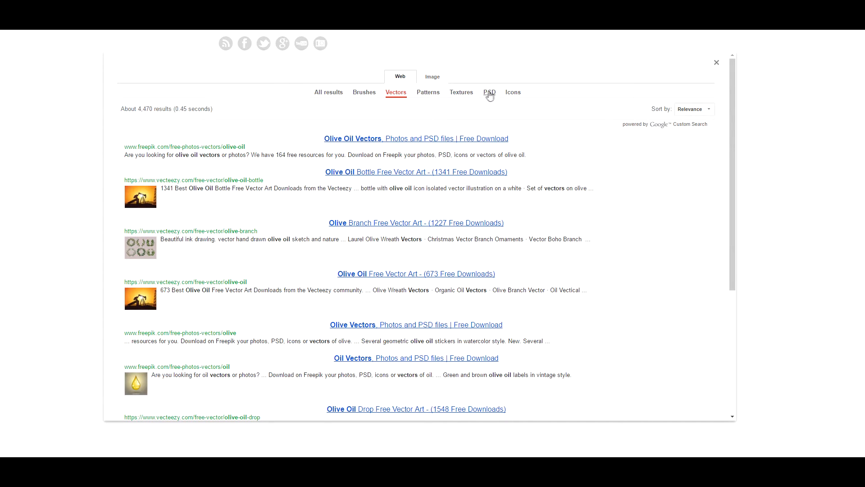
click(489, 92)
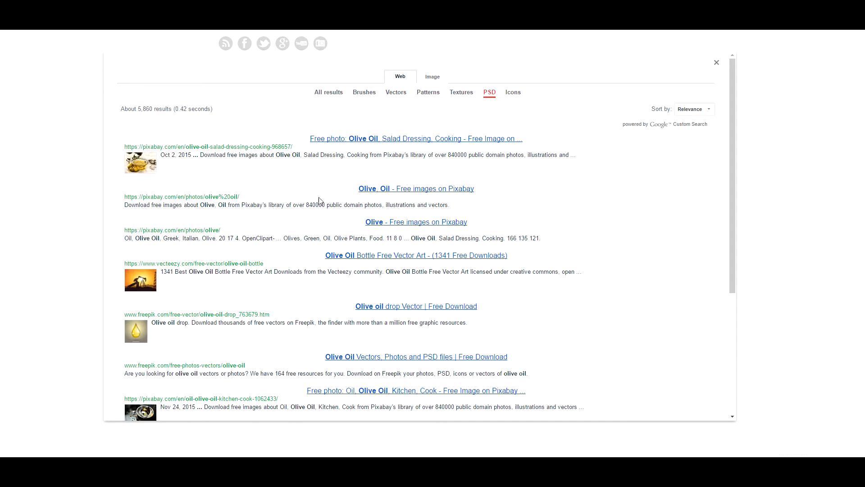
mouse_move(461, 92)
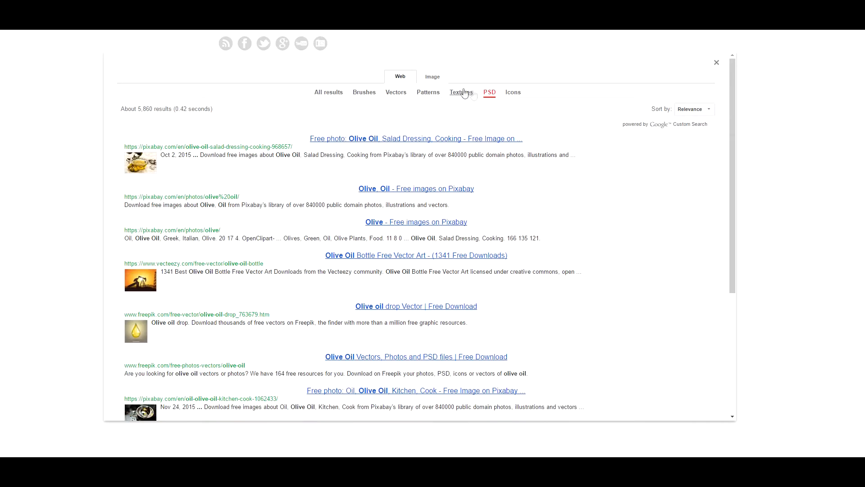
click(435, 76)
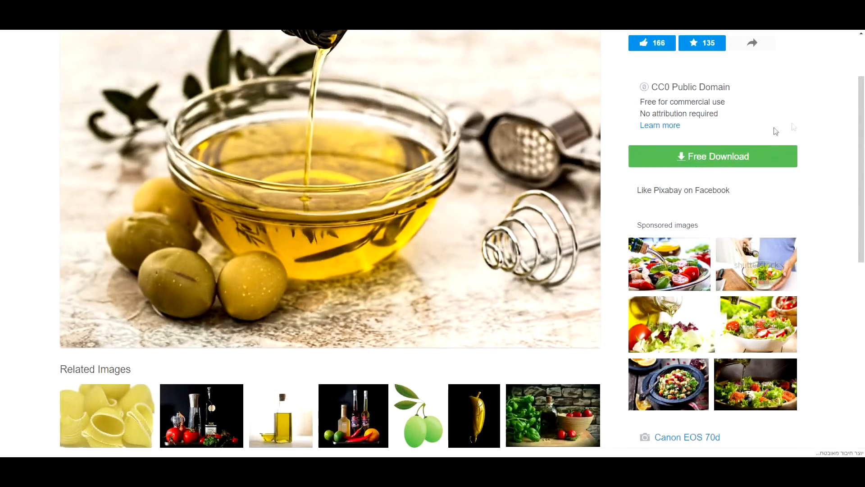
mouse_move(723, 165)
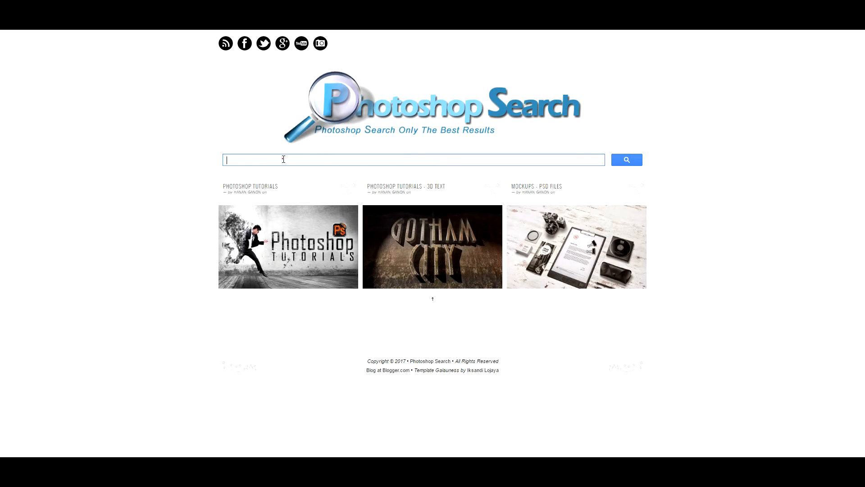
Step: Search the site for 'food icon' and filter the web results to Icons
text(i)
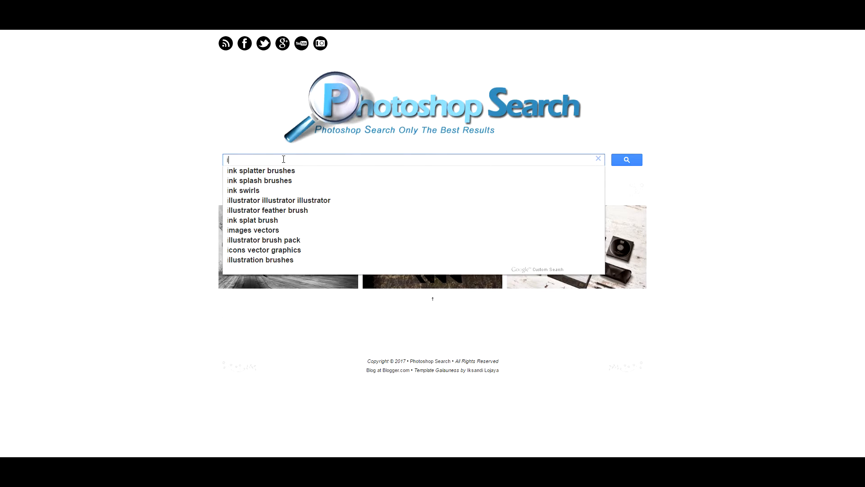
text(food icon)
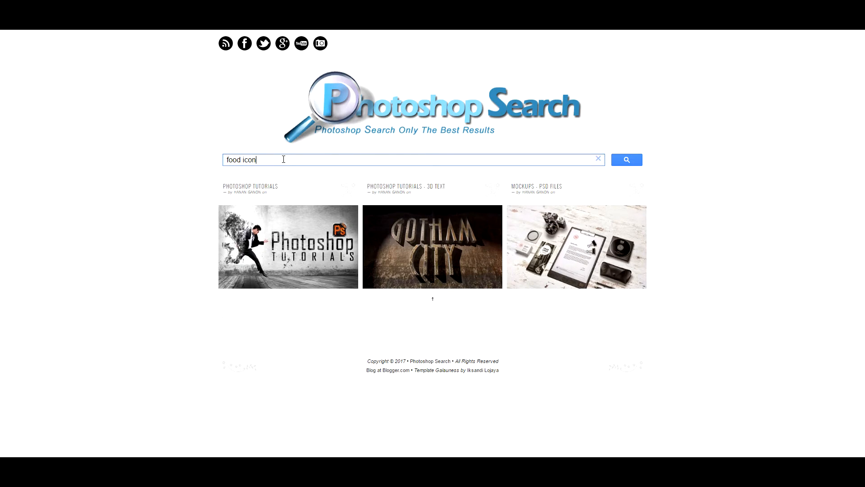
click(626, 159)
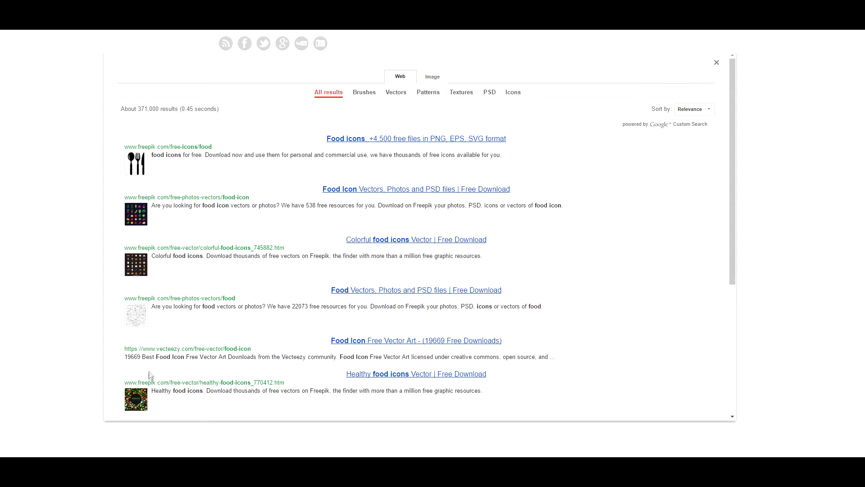
click(513, 92)
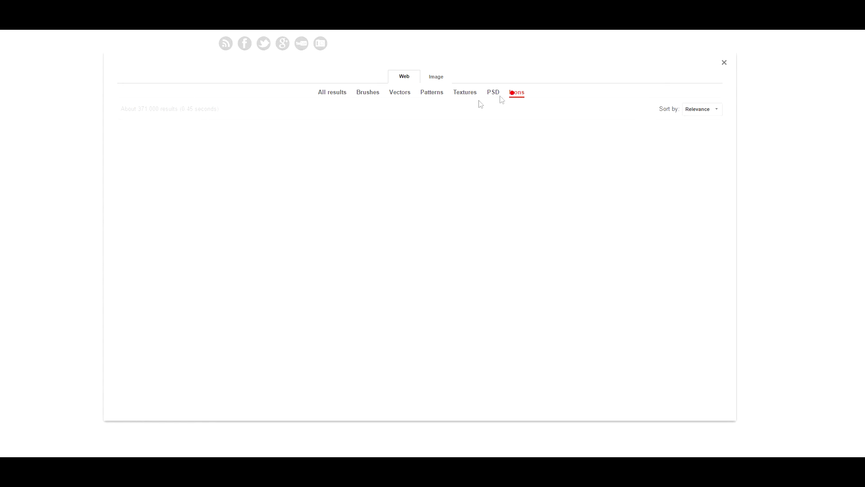
click(516, 92)
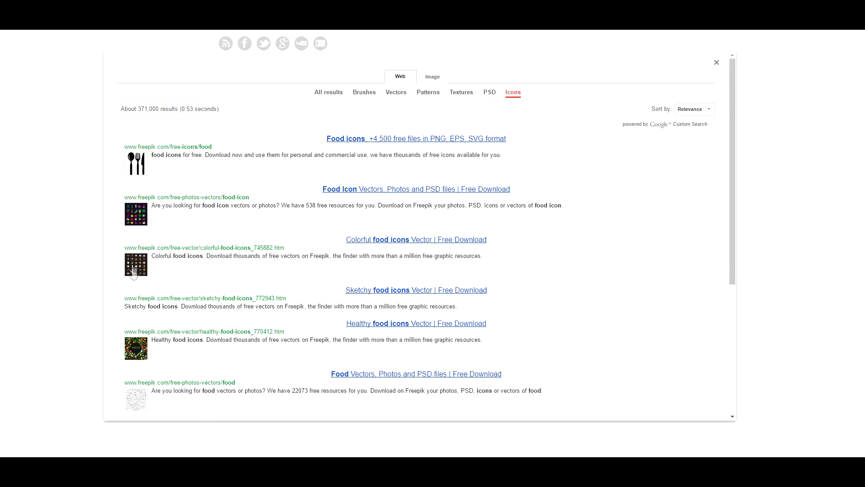
Step: Show 'food icon' image results filtered to Brushes, then Patterns
click(432, 76)
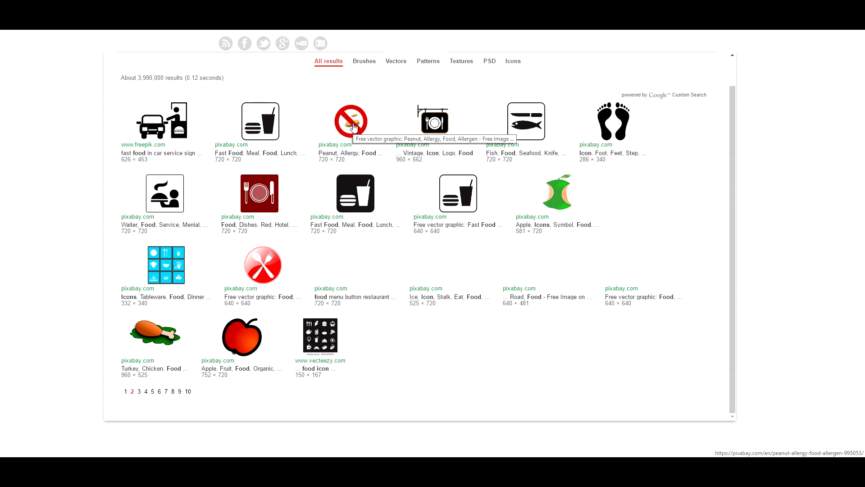
click(364, 61)
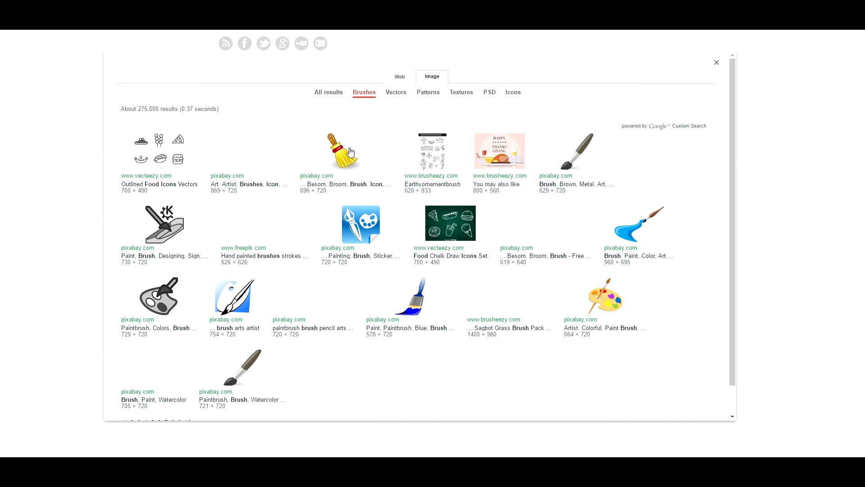
mouse_move(396, 92)
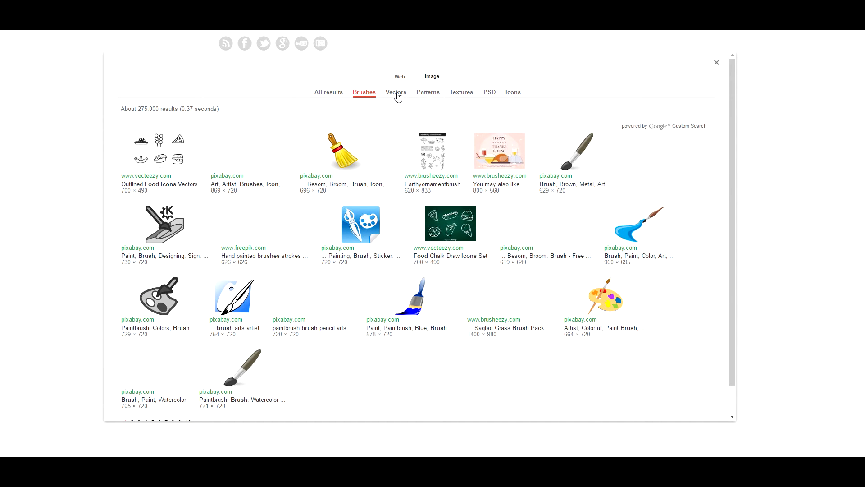
click(428, 92)
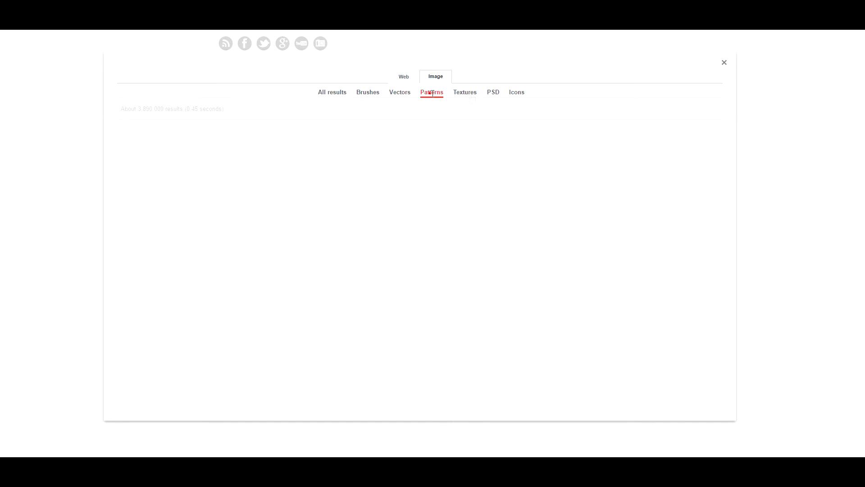